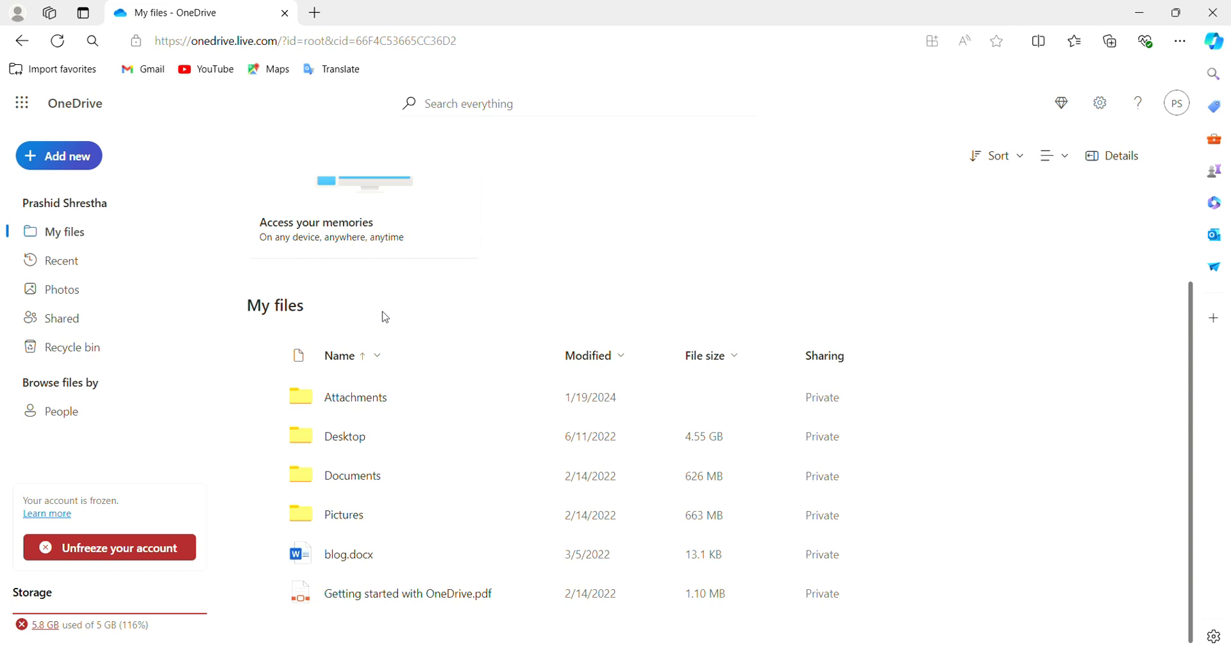
mouse_move(440, 307)
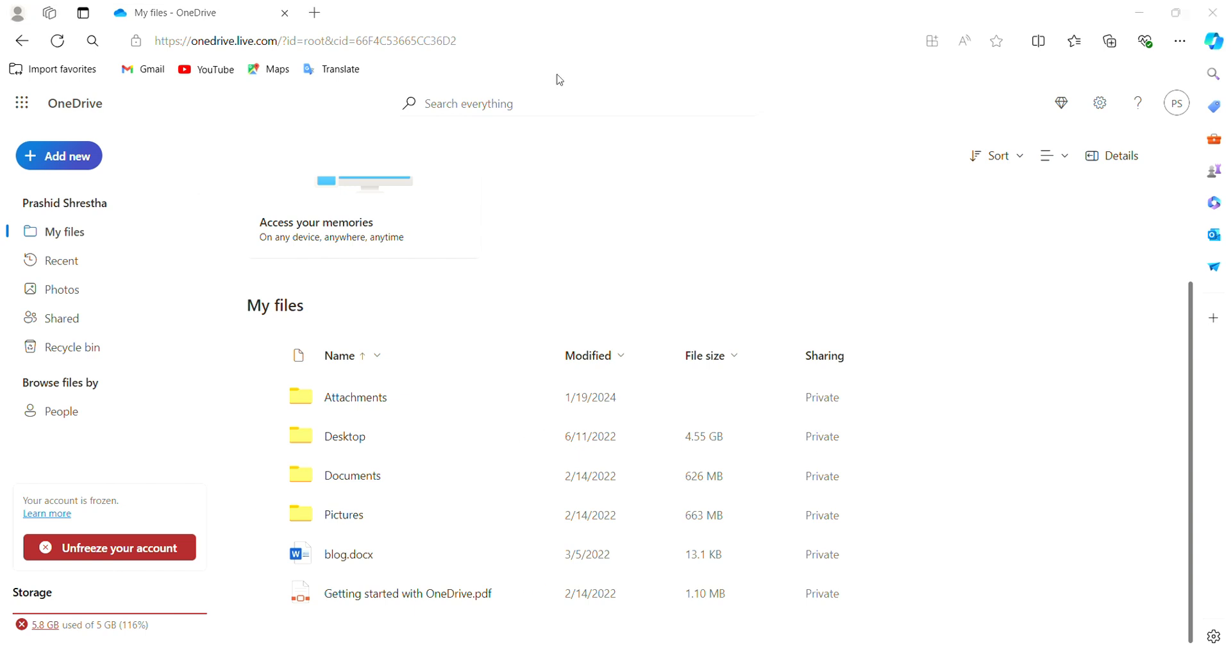
mouse_move(961, 8)
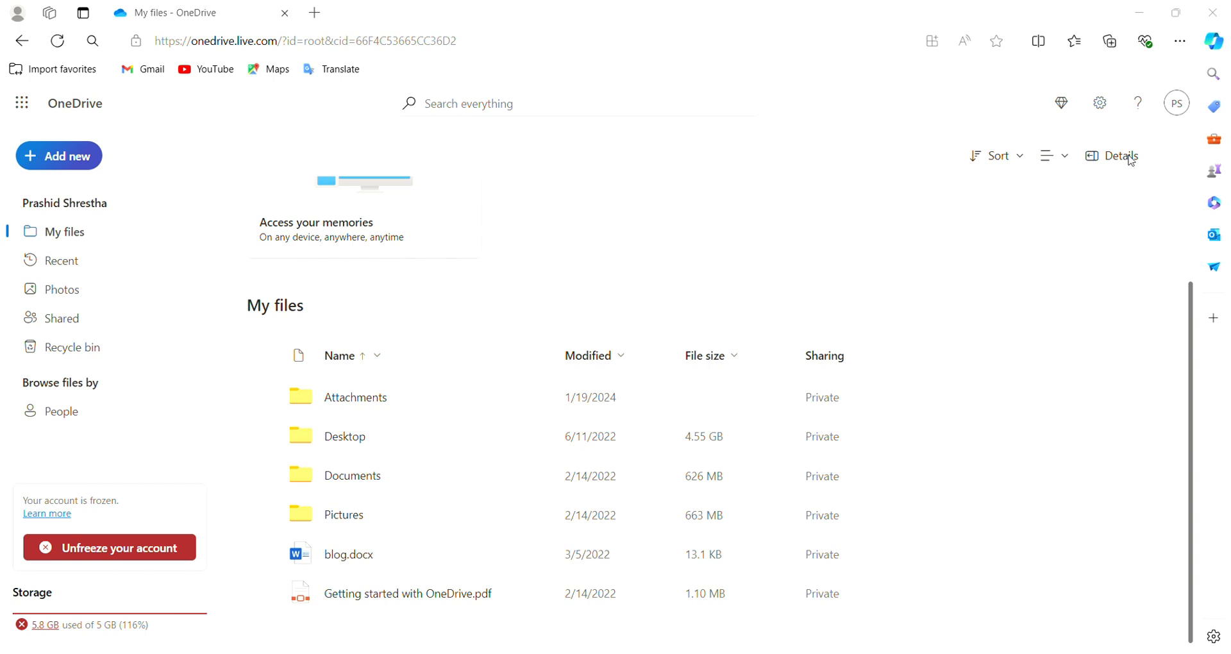
mouse_move(1101, 194)
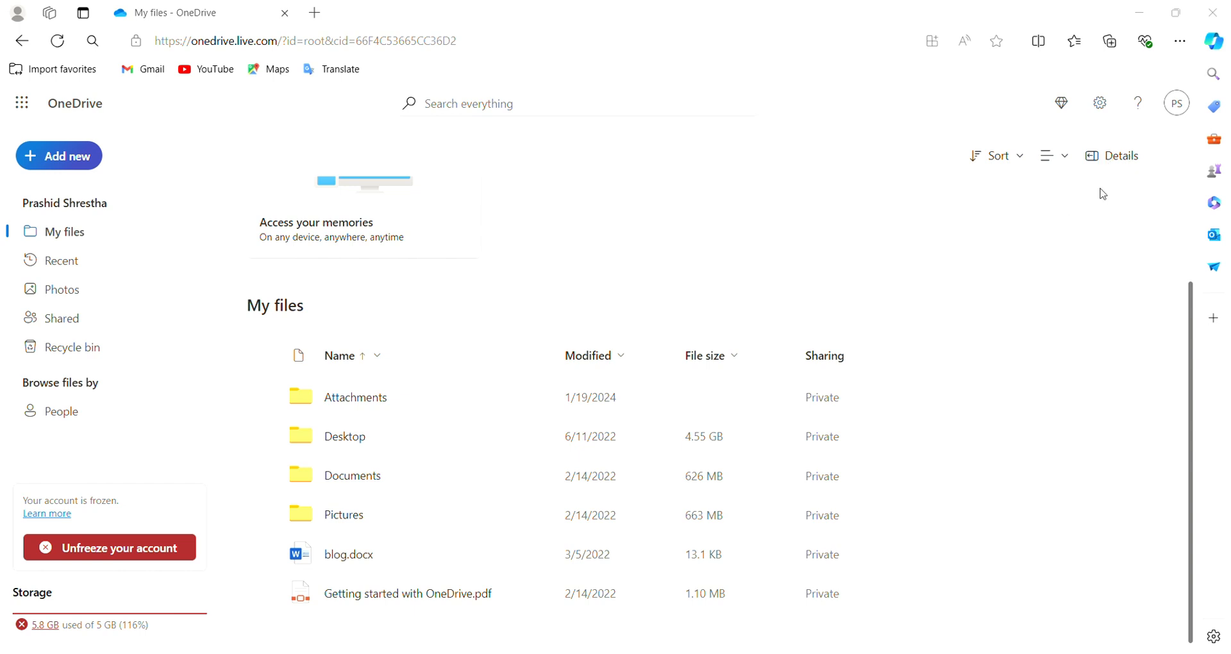
mouse_move(1060, 196)
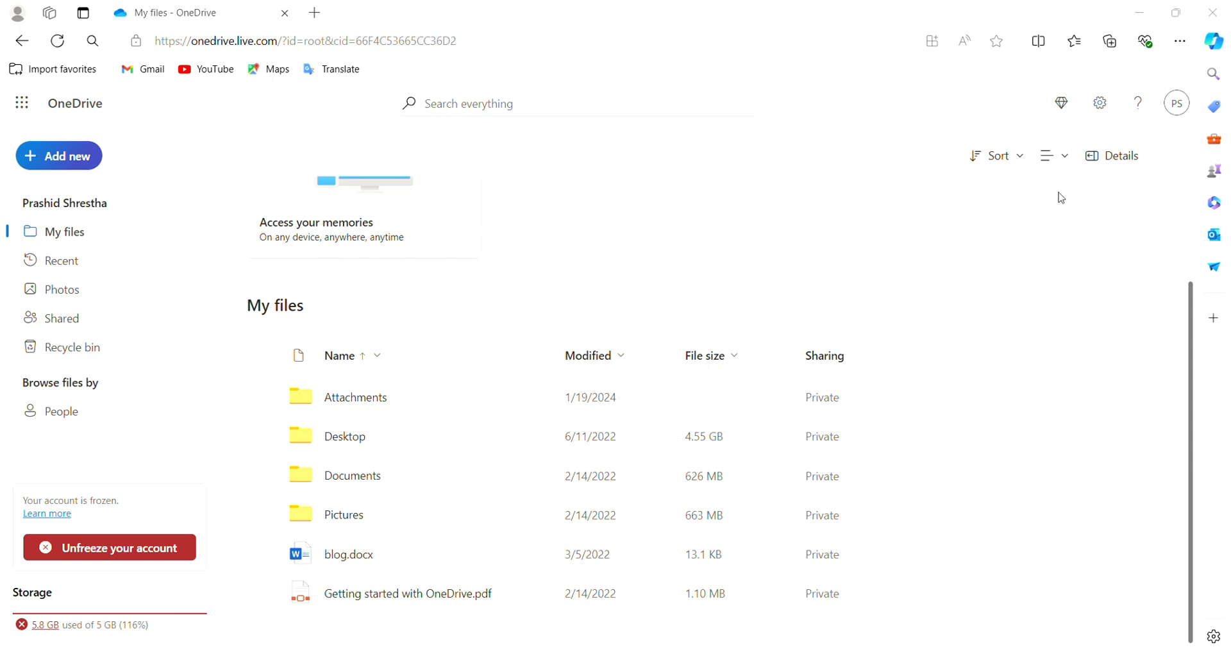
mouse_move(982, 197)
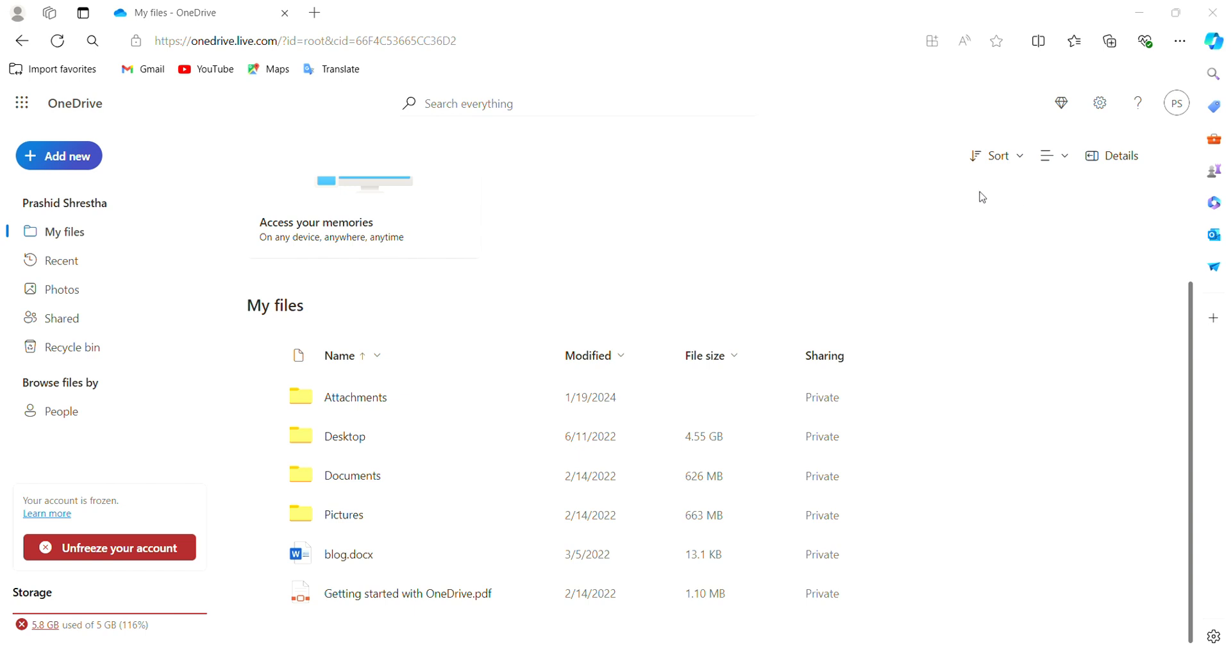
mouse_move(558, 150)
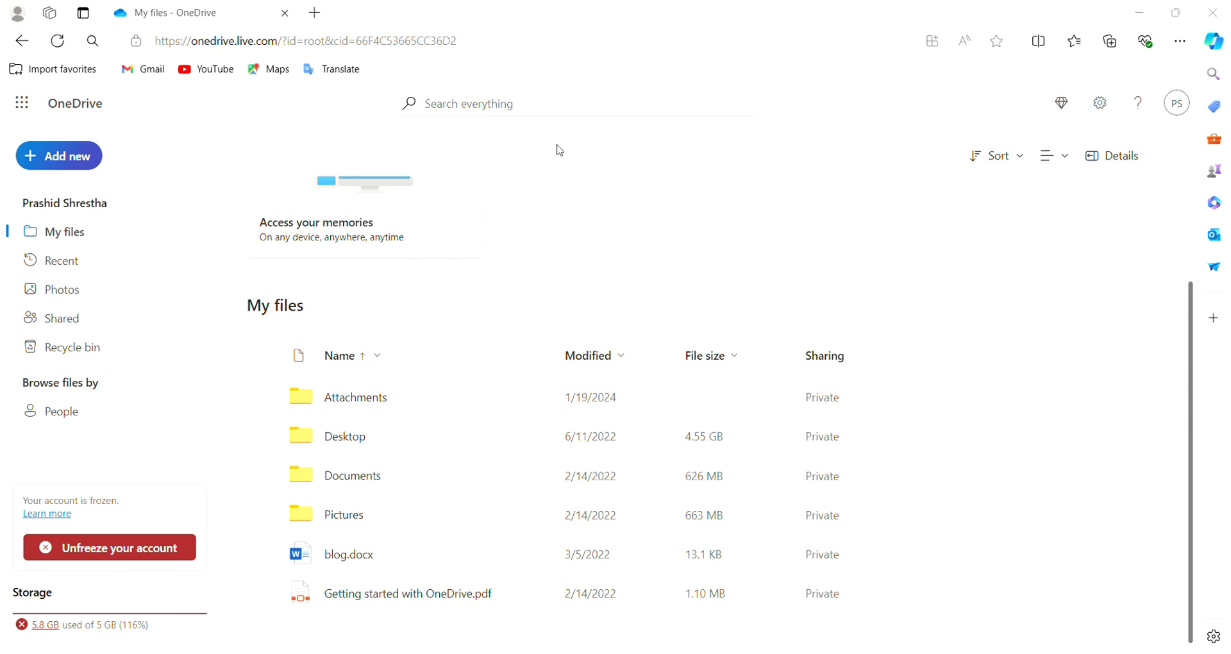
mouse_move(375, 160)
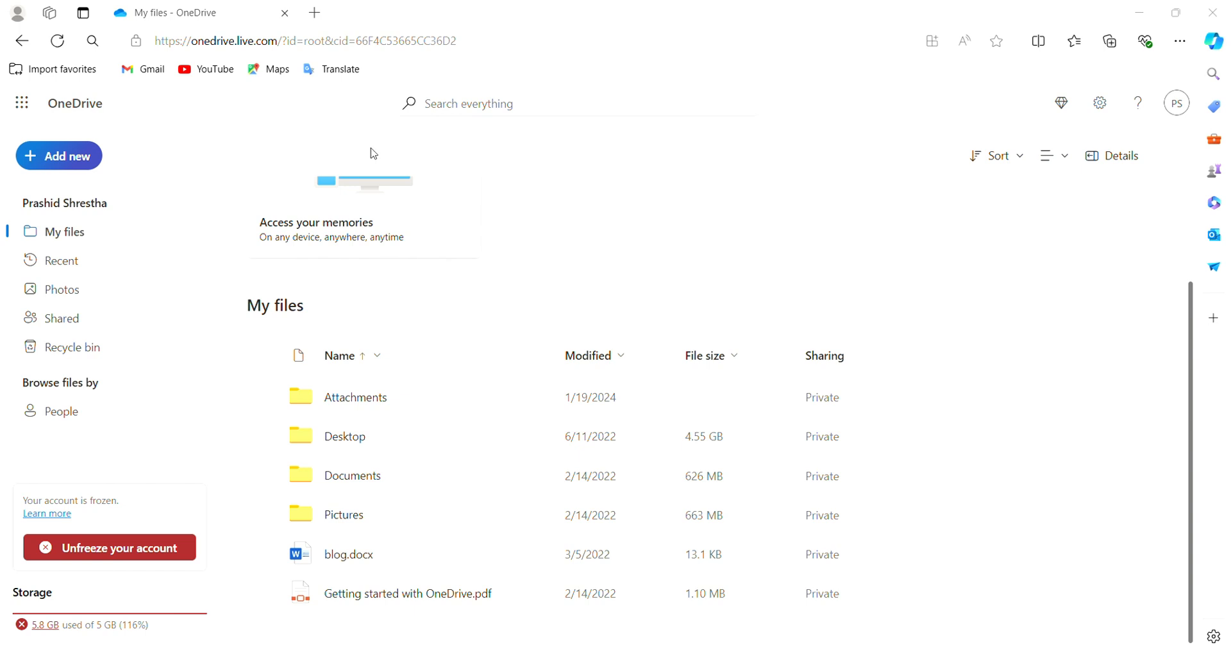
mouse_move(448, 188)
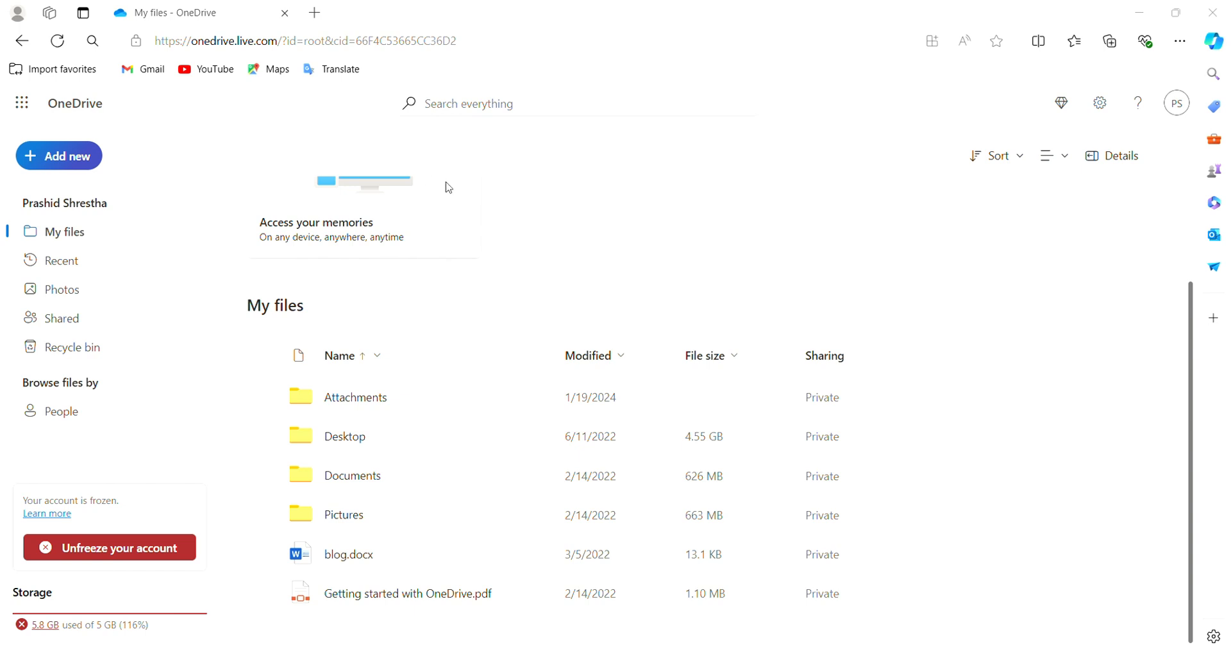
mouse_move(394, 159)
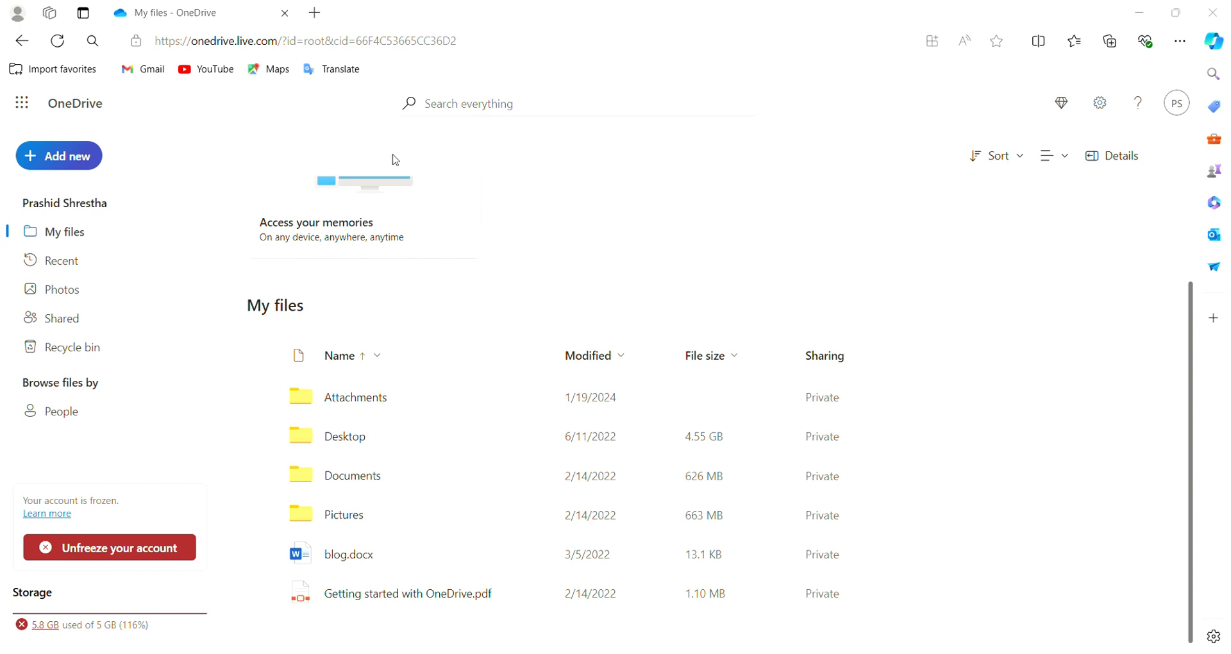
mouse_move(884, 238)
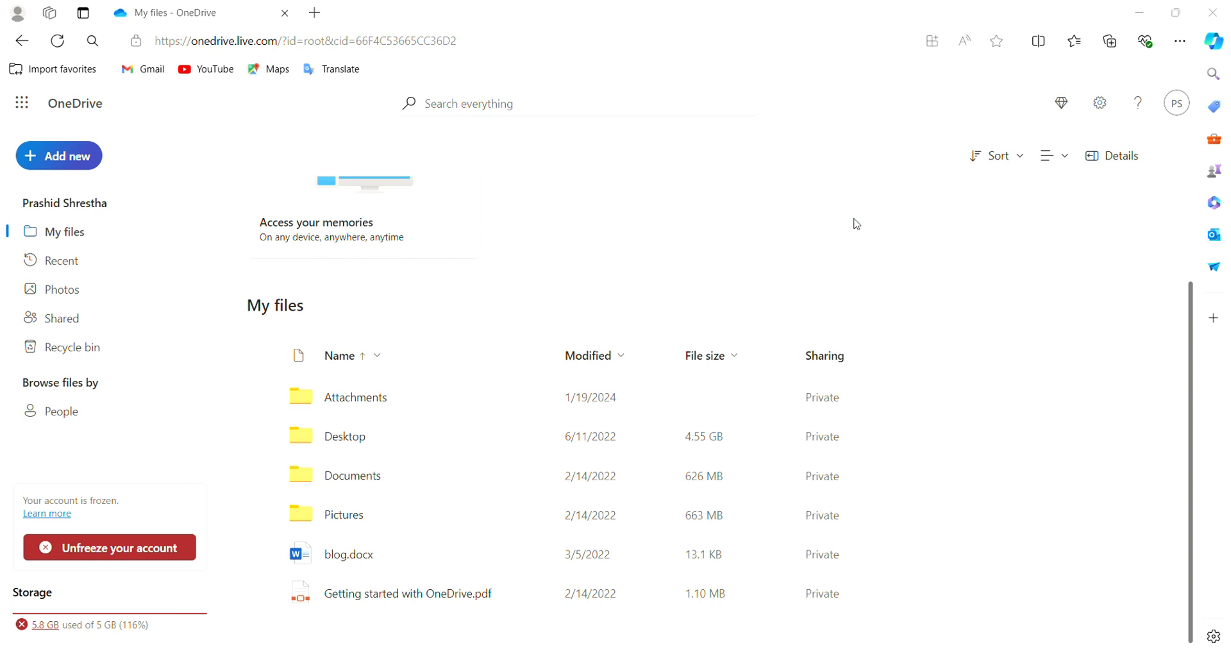
mouse_move(569, 240)
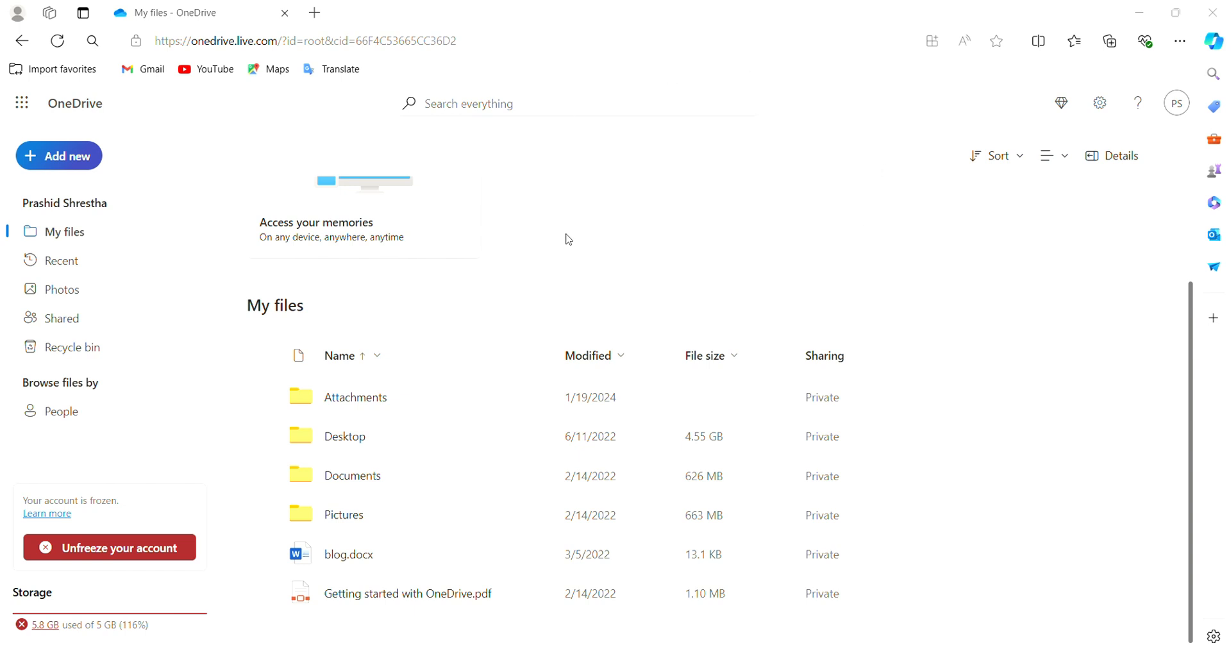
mouse_move(540, 238)
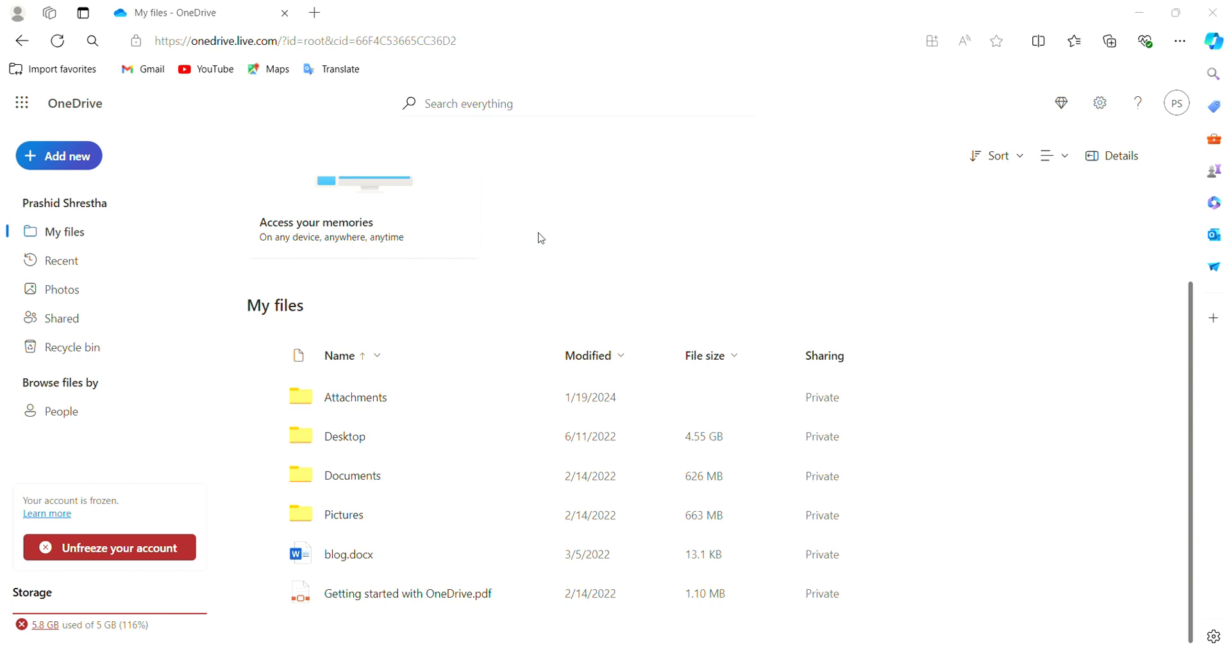
mouse_move(471, 295)
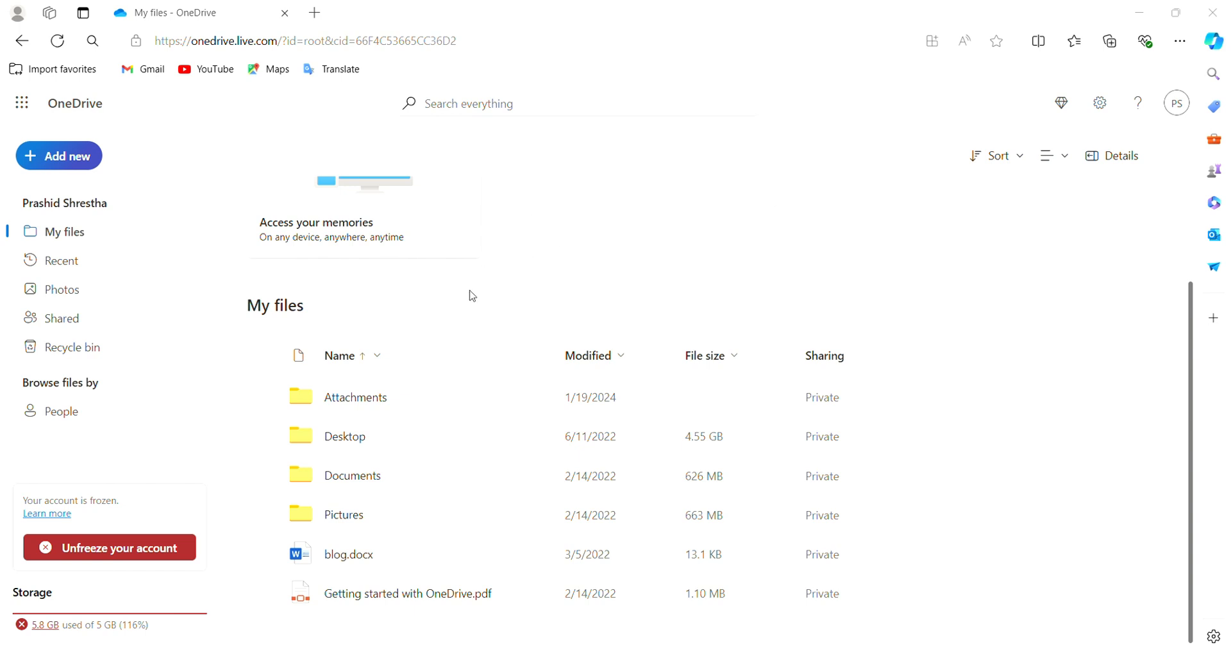
mouse_move(528, 380)
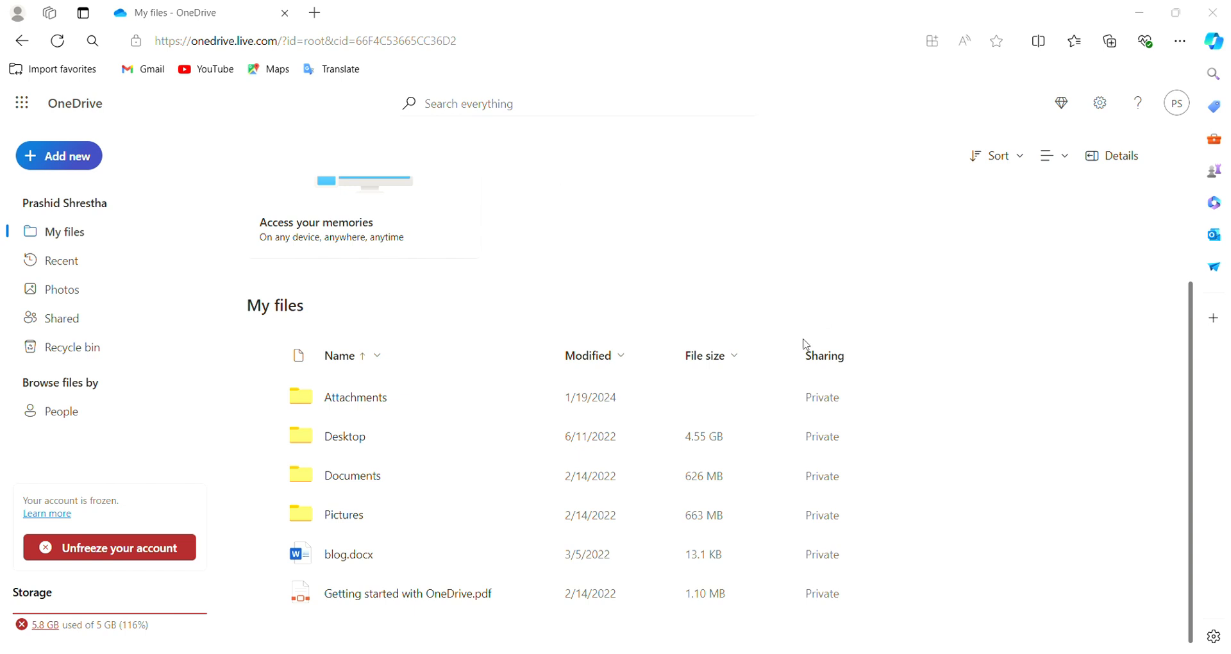
mouse_move(746, 192)
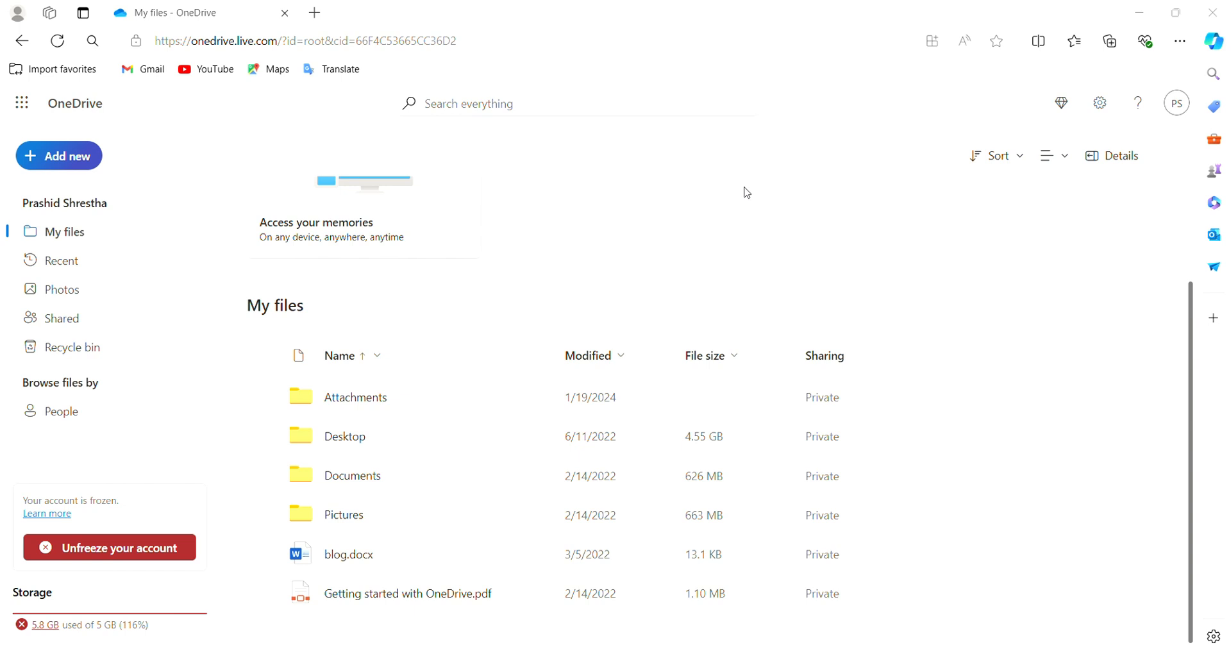